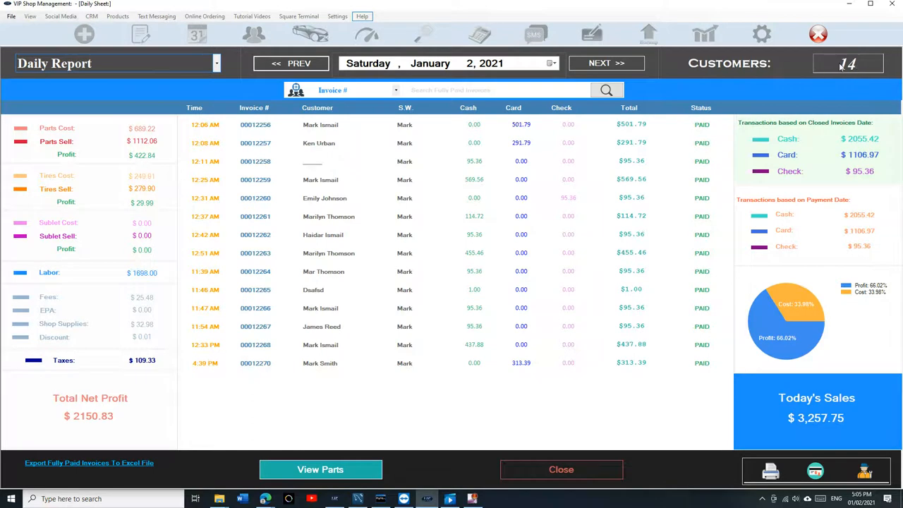
Step the Daily Report back to Thursday, December 31, 2020 with PREV.
click(291, 62)
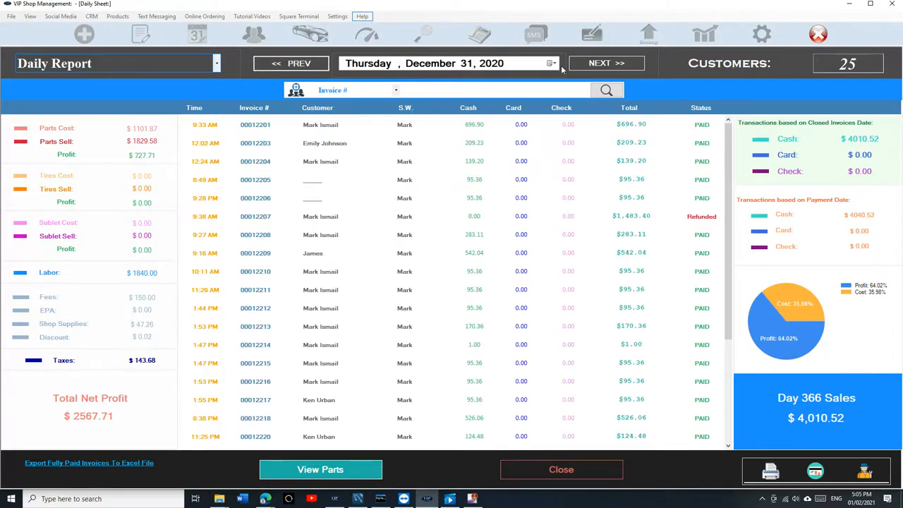
Pick a December 2020 day from the calendar as the report date.
click(551, 63)
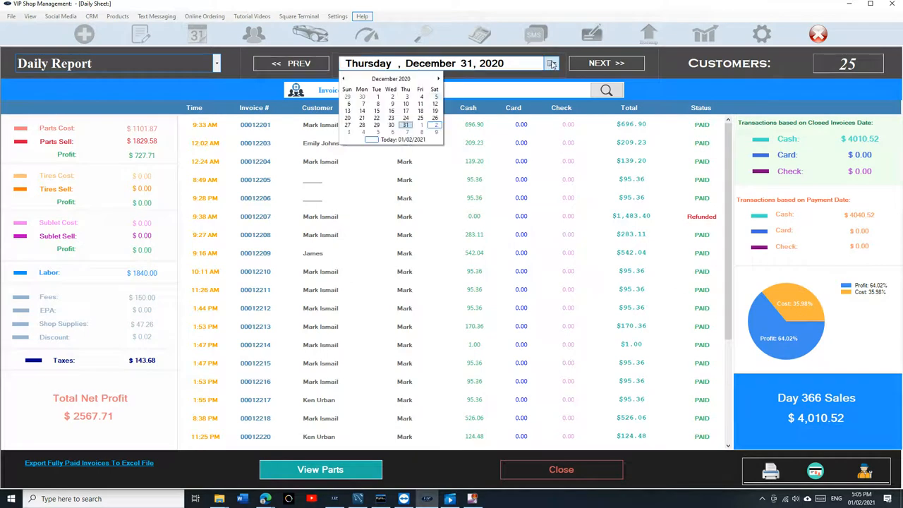
click(377, 110)
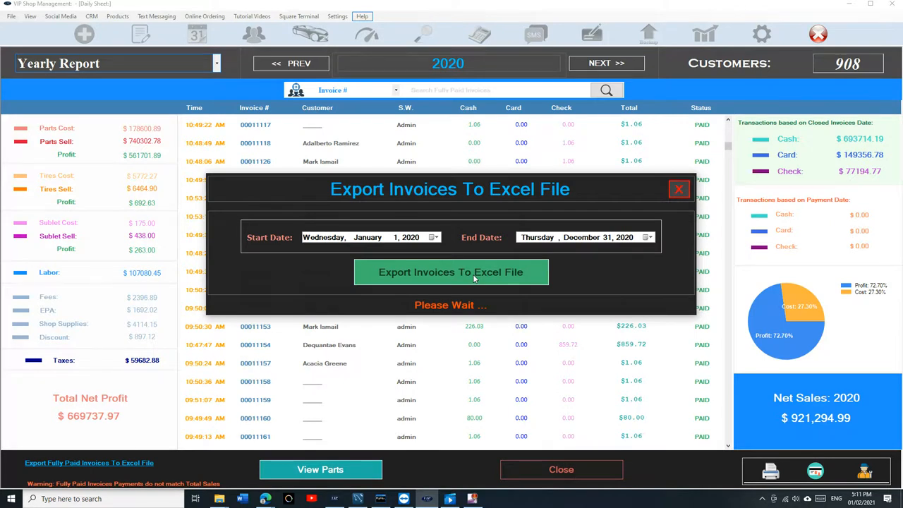
Export the invoices dated January 1 to December 31, 2020 to an Excel file.
click(450, 271)
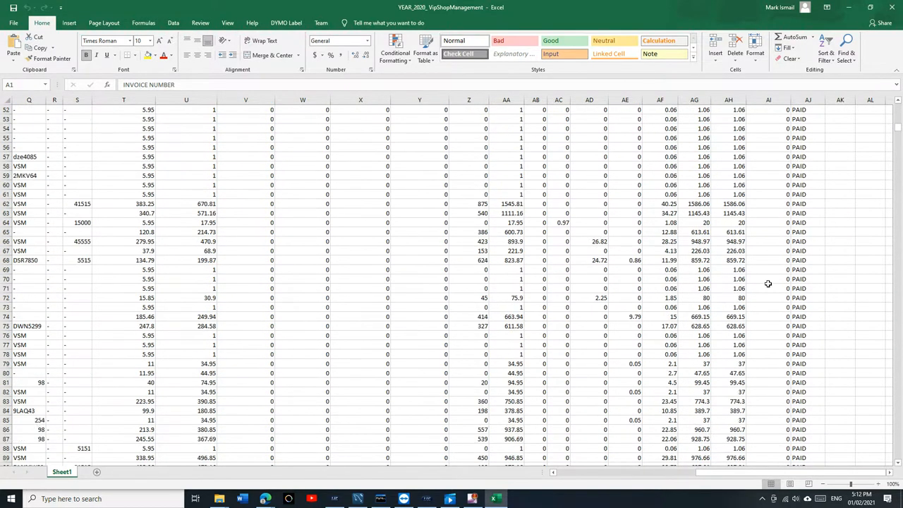